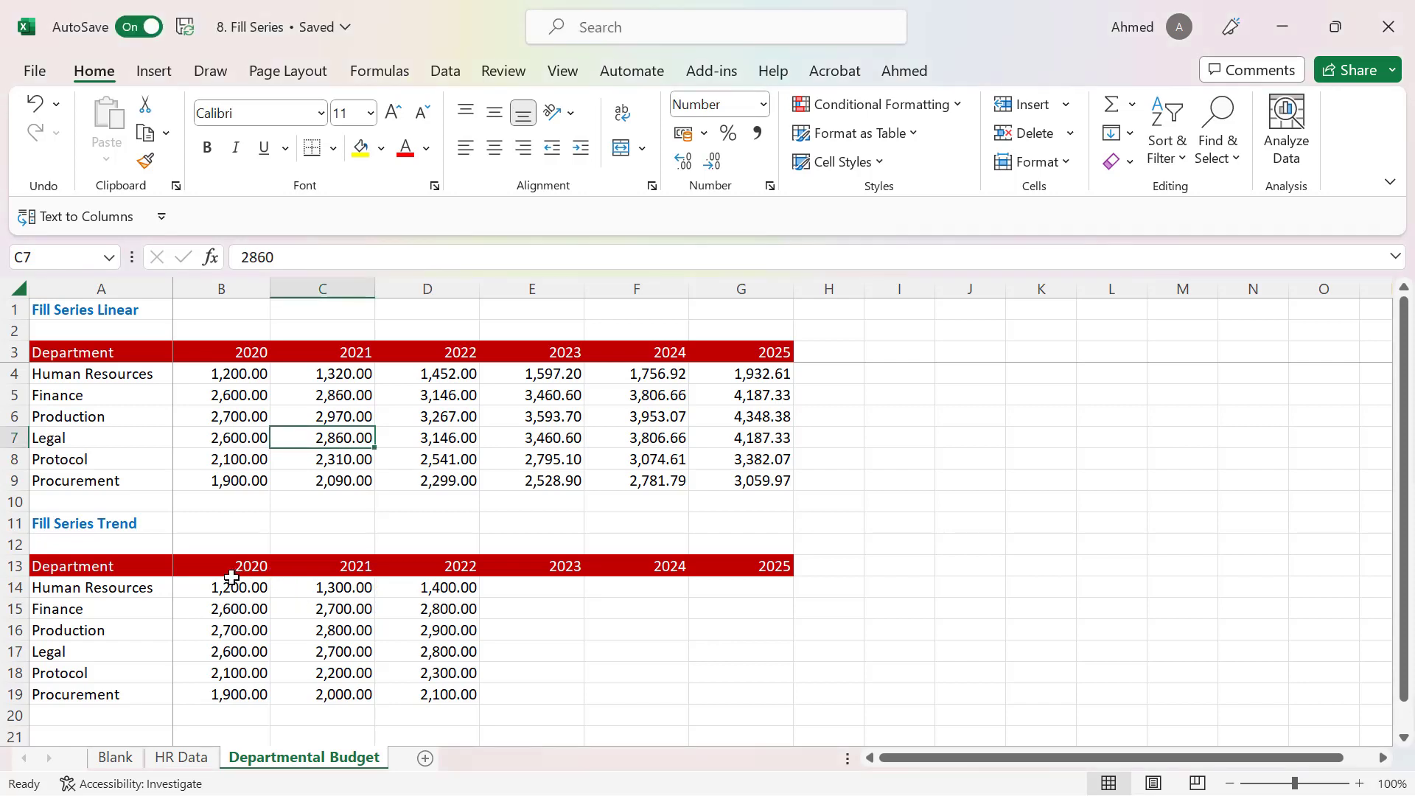
Step: Select the Trend table rows 14–19 from the 2020–2022 values through the empty 2023–2025 cells
click(222, 566)
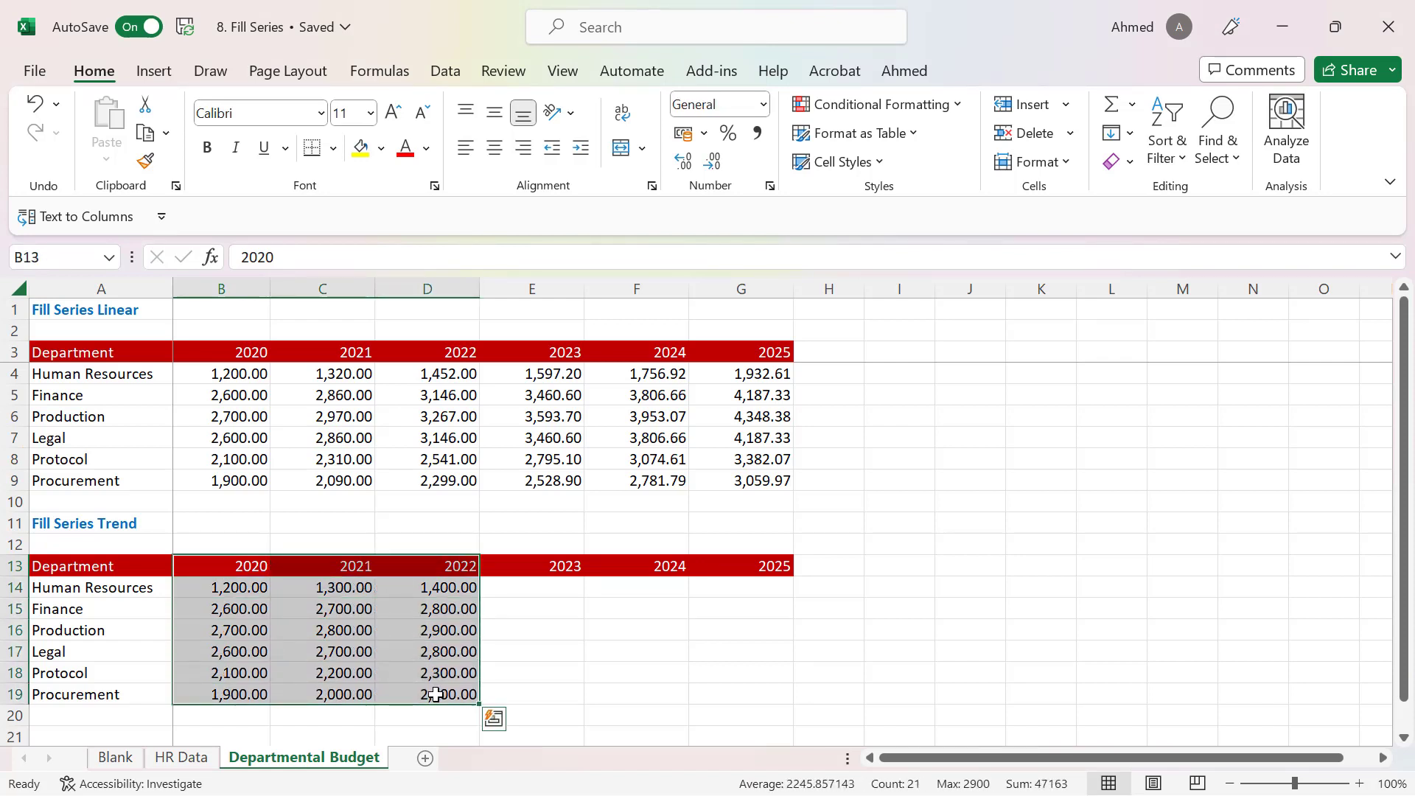
click(221, 588)
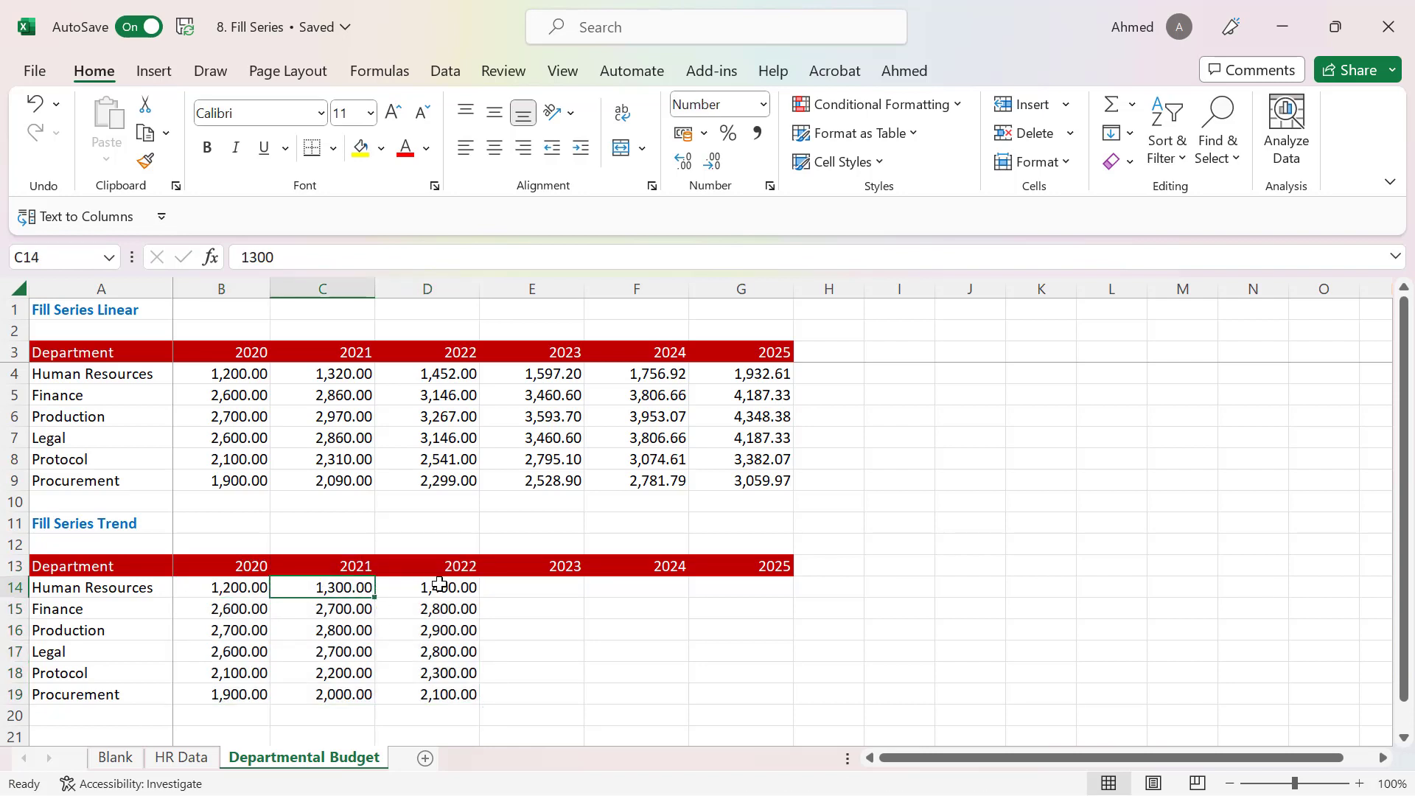
click(426, 588)
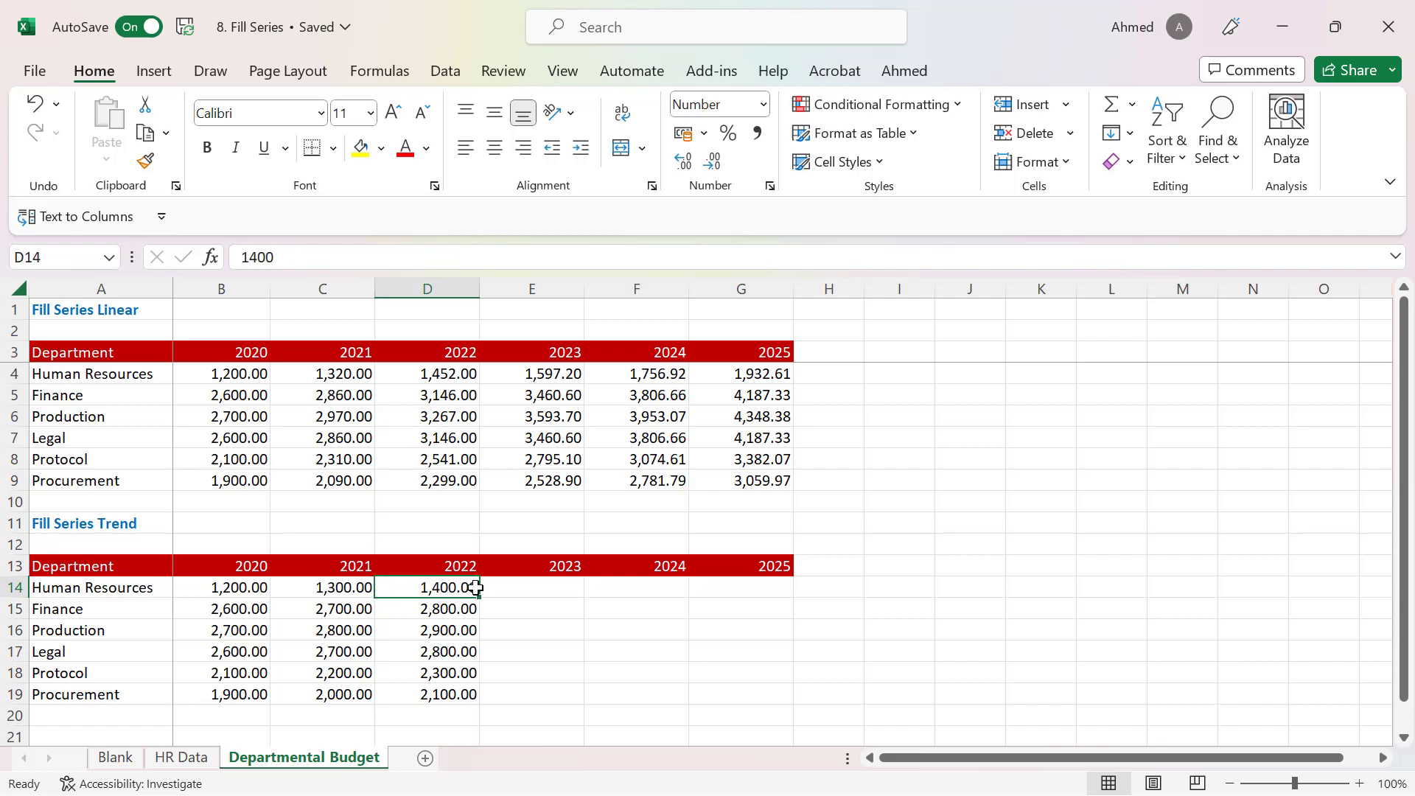
click(741, 587)
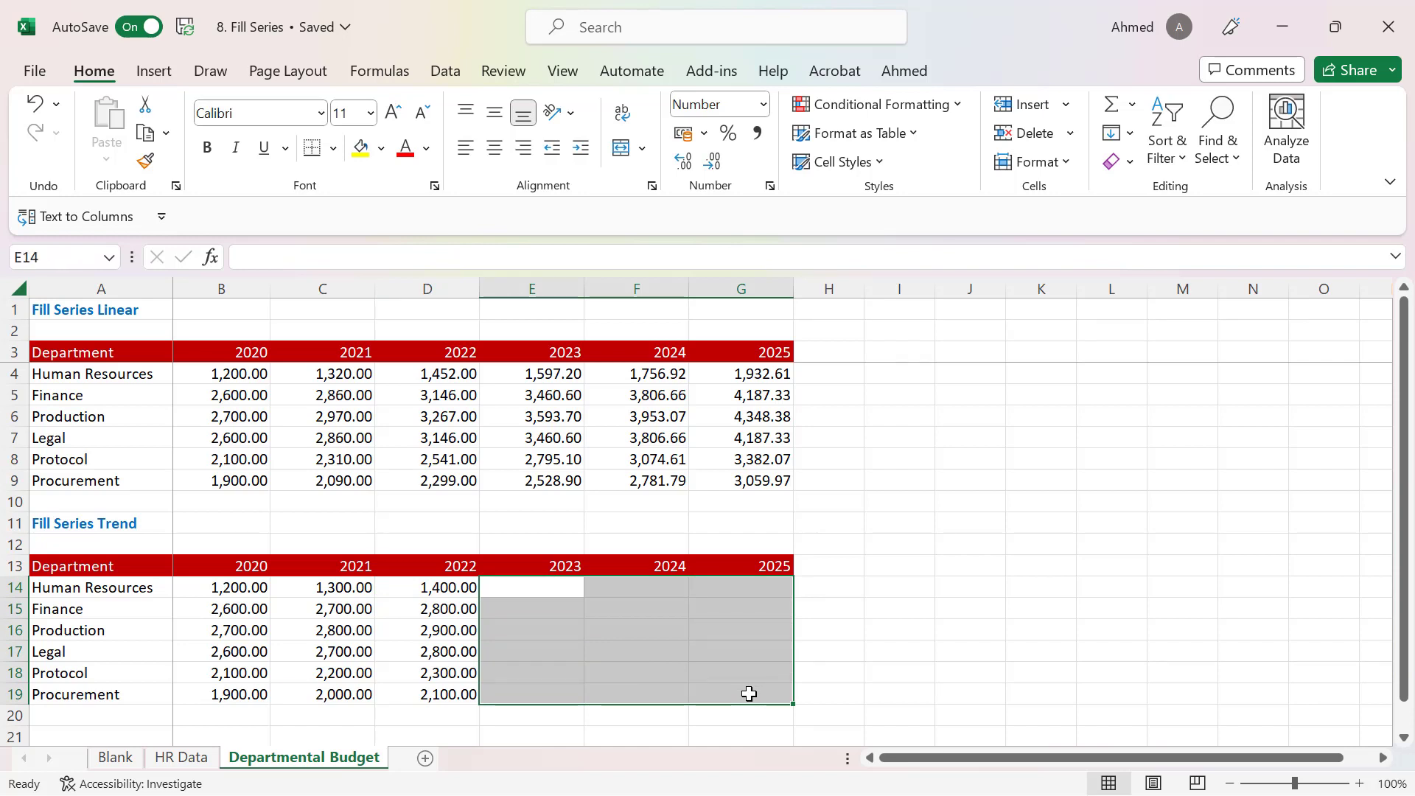
mouse_move(721, 686)
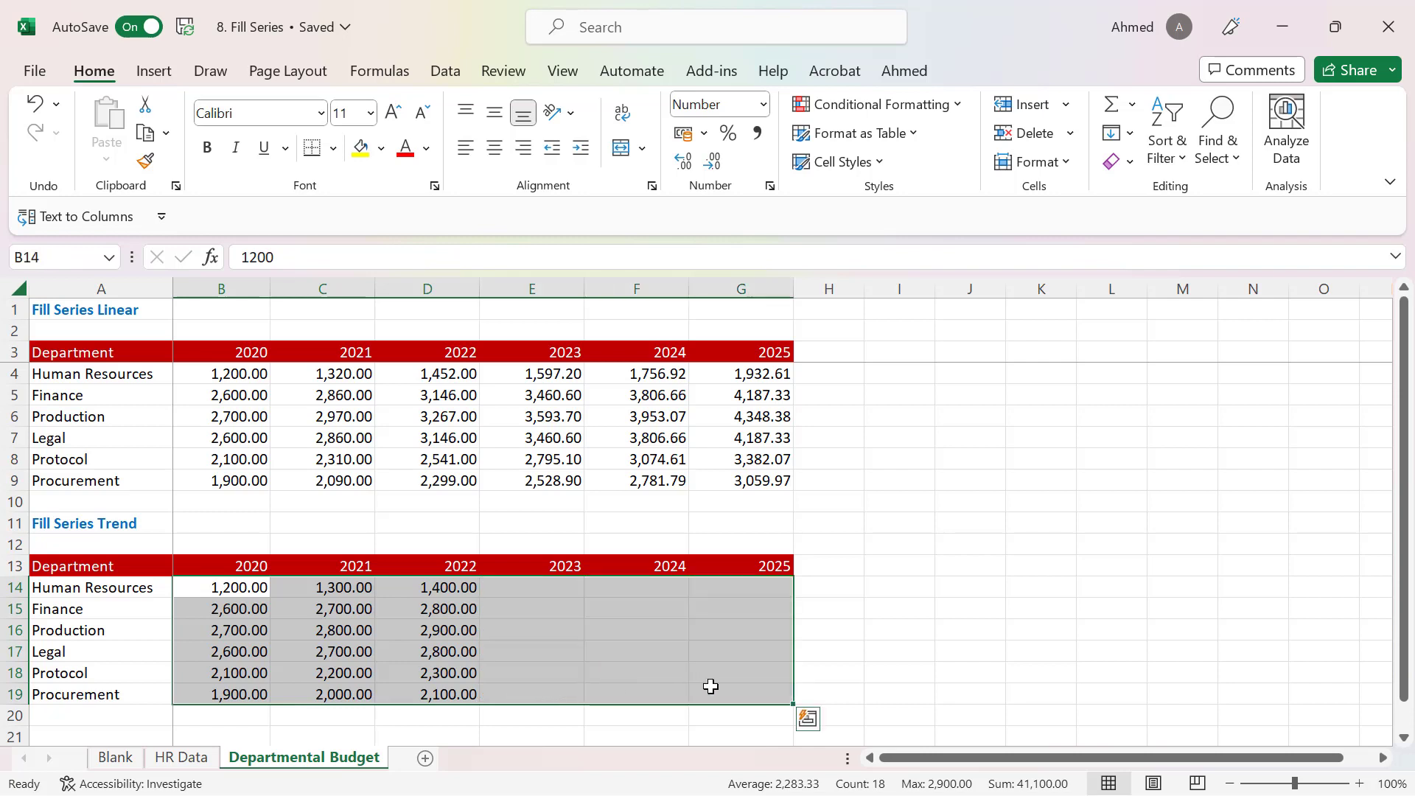
mouse_move(1119, 132)
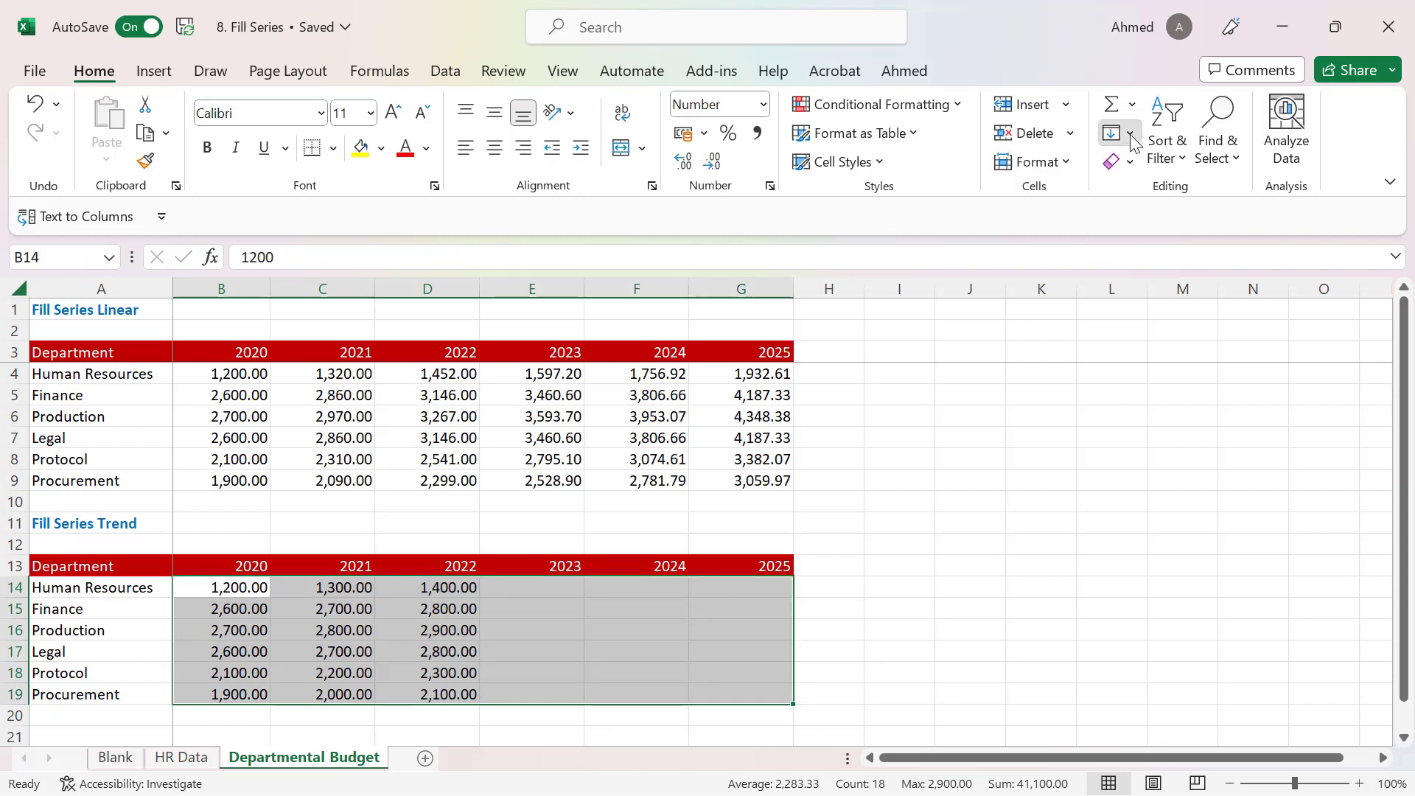
mouse_move(1150, 330)
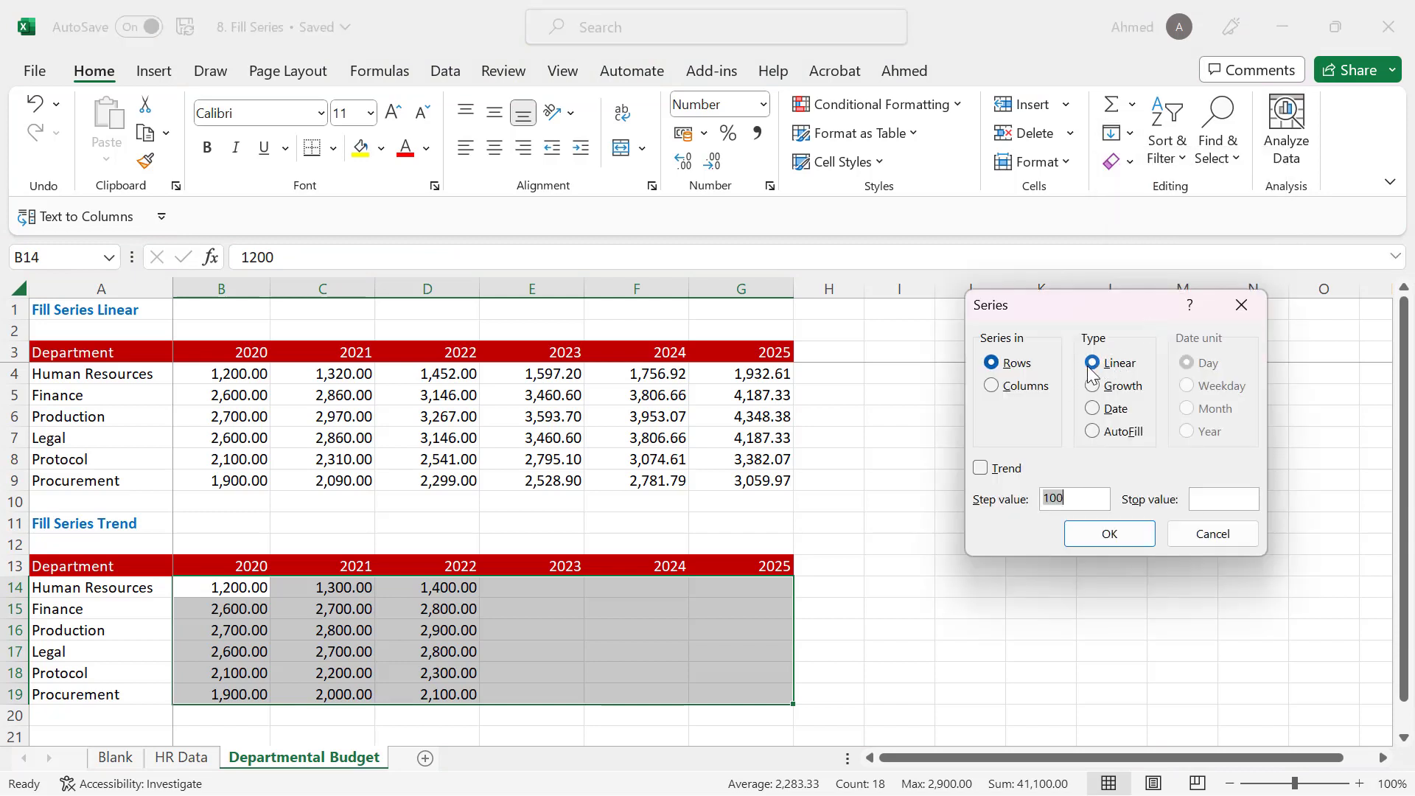
Step: Tick Trend in the Series dialog and confirm, filling 2023–2025 in steps of 100
click(980, 467)
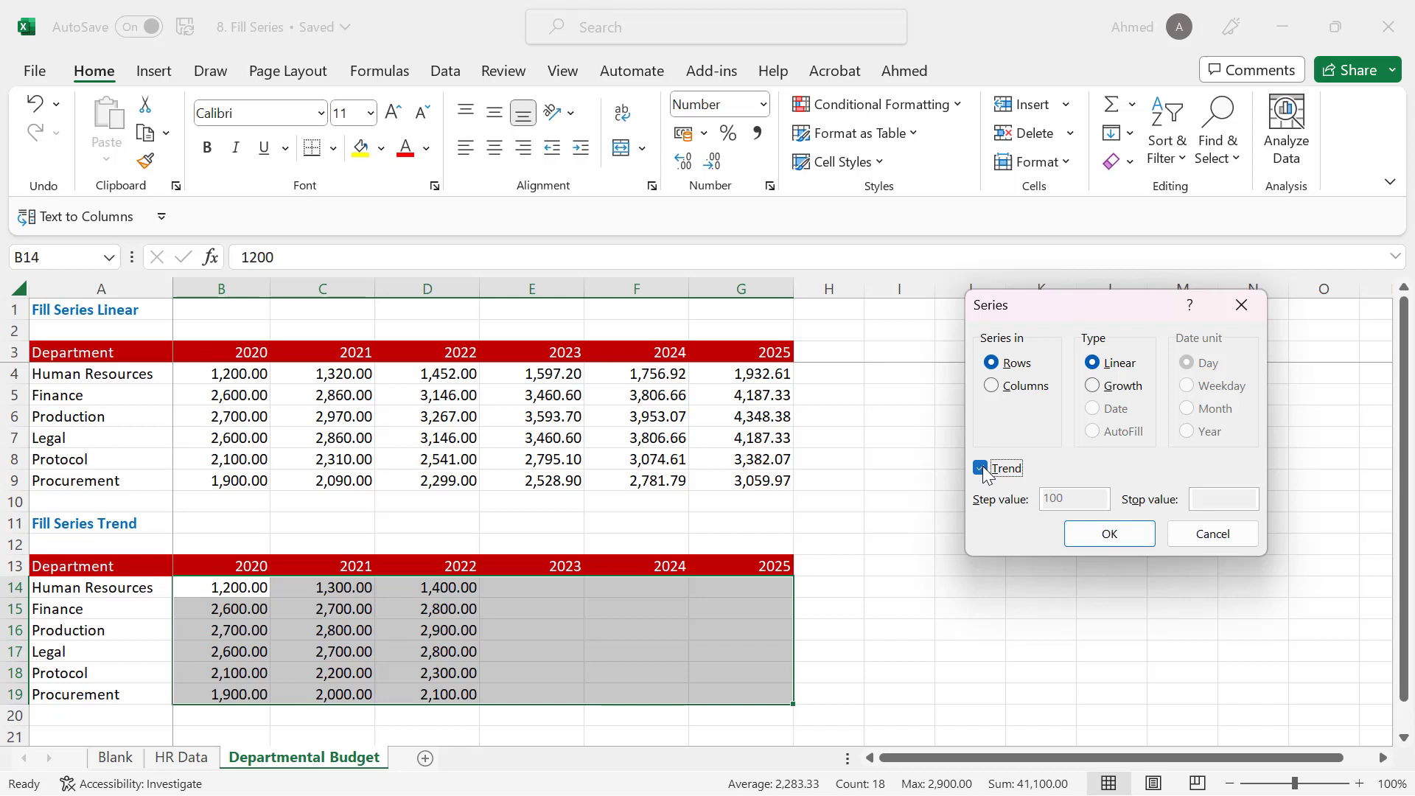
click(981, 467)
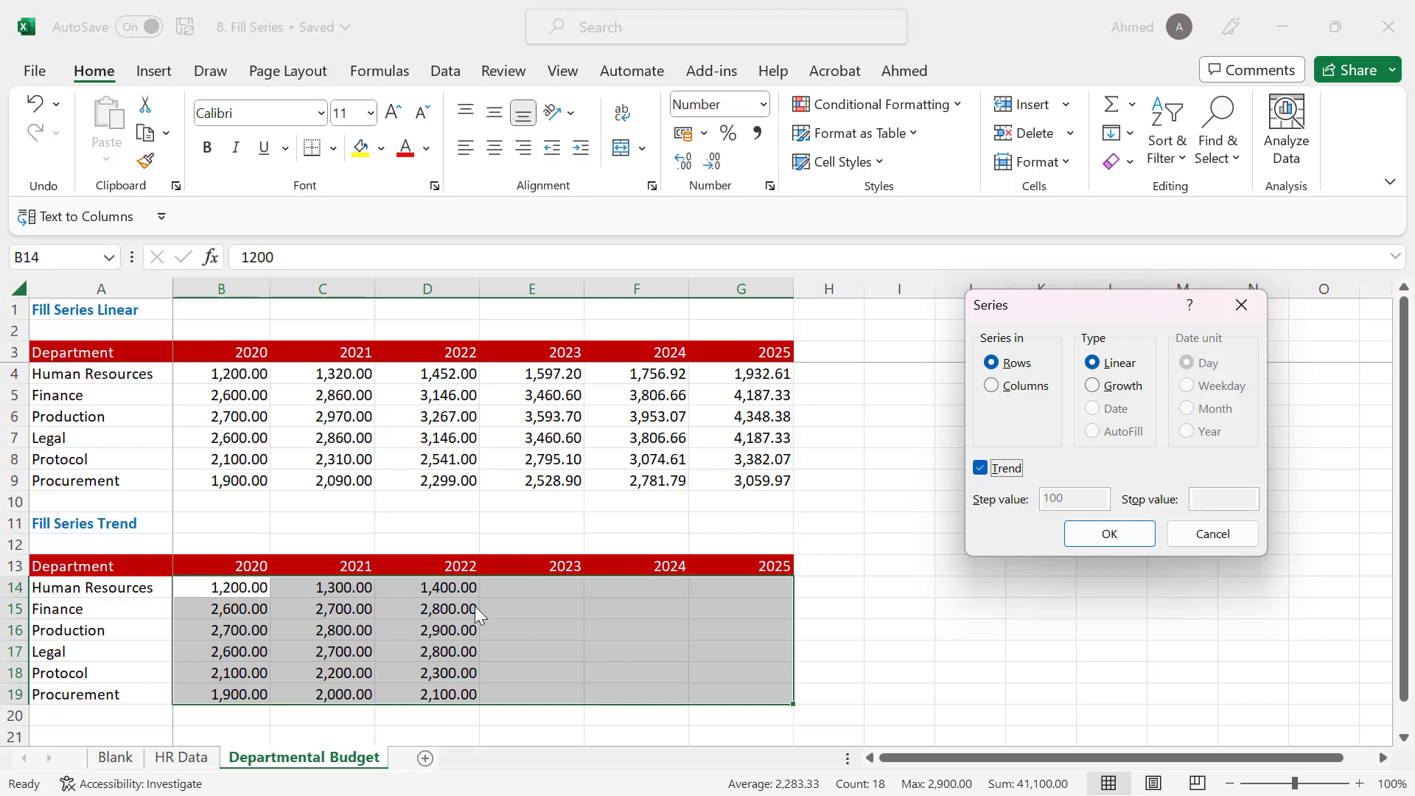
mouse_move(350, 619)
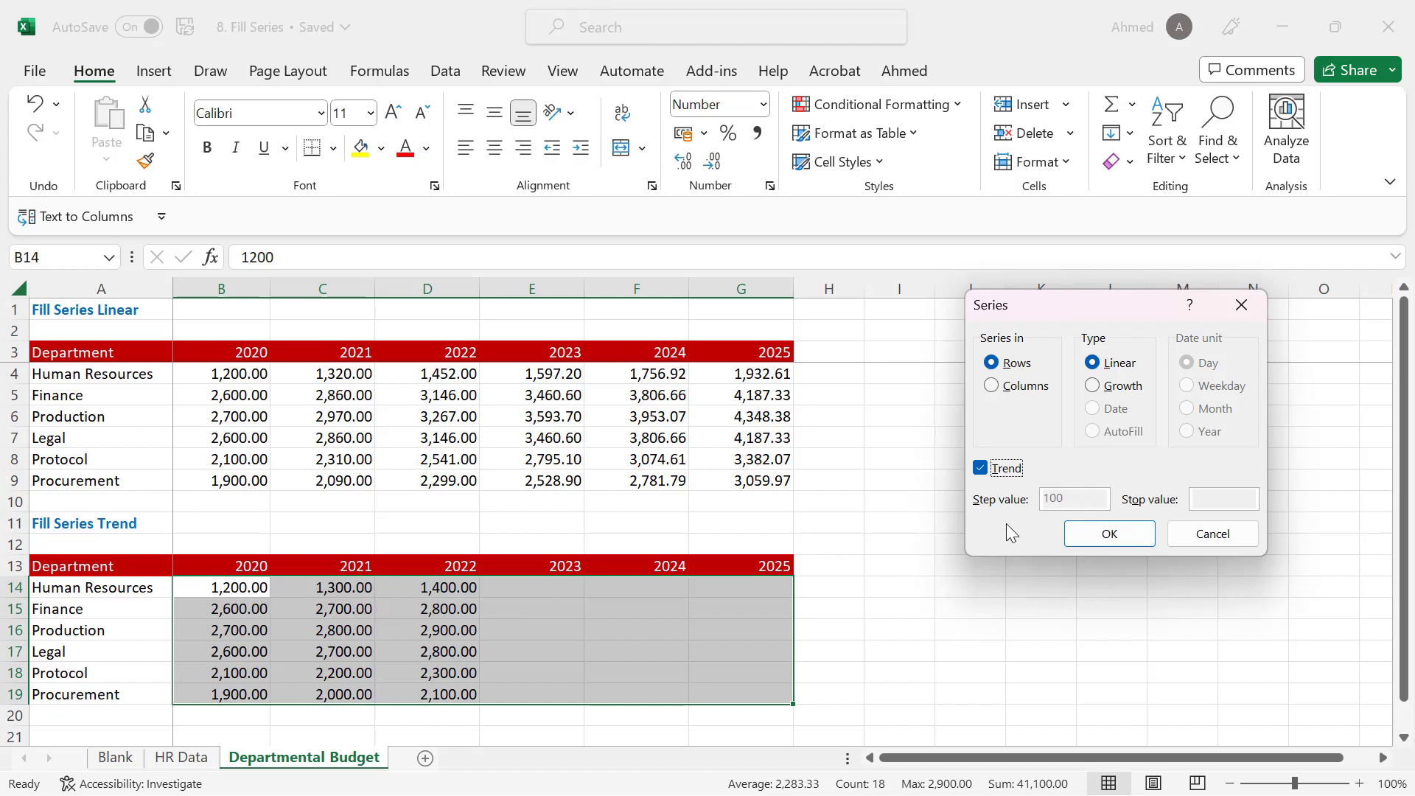
click(1110, 534)
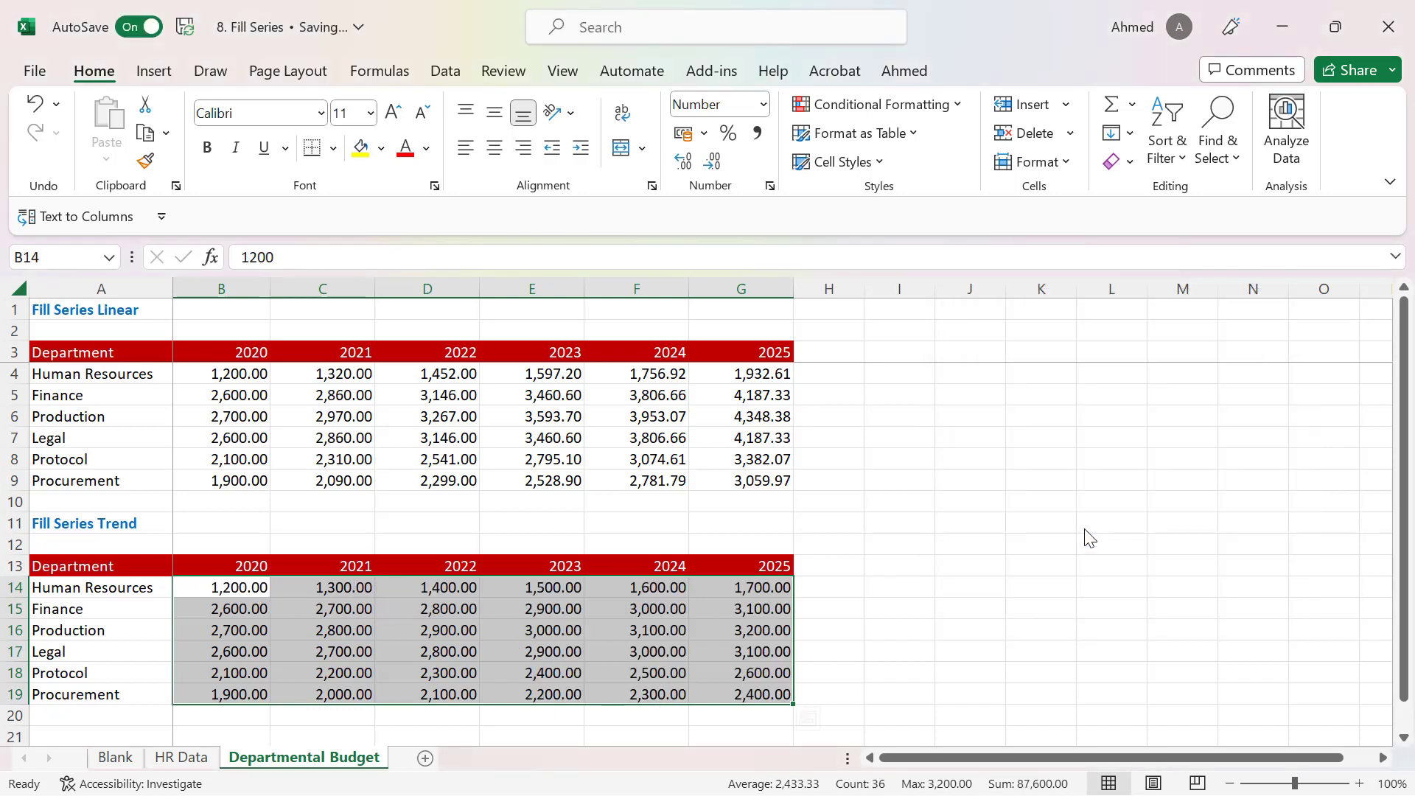